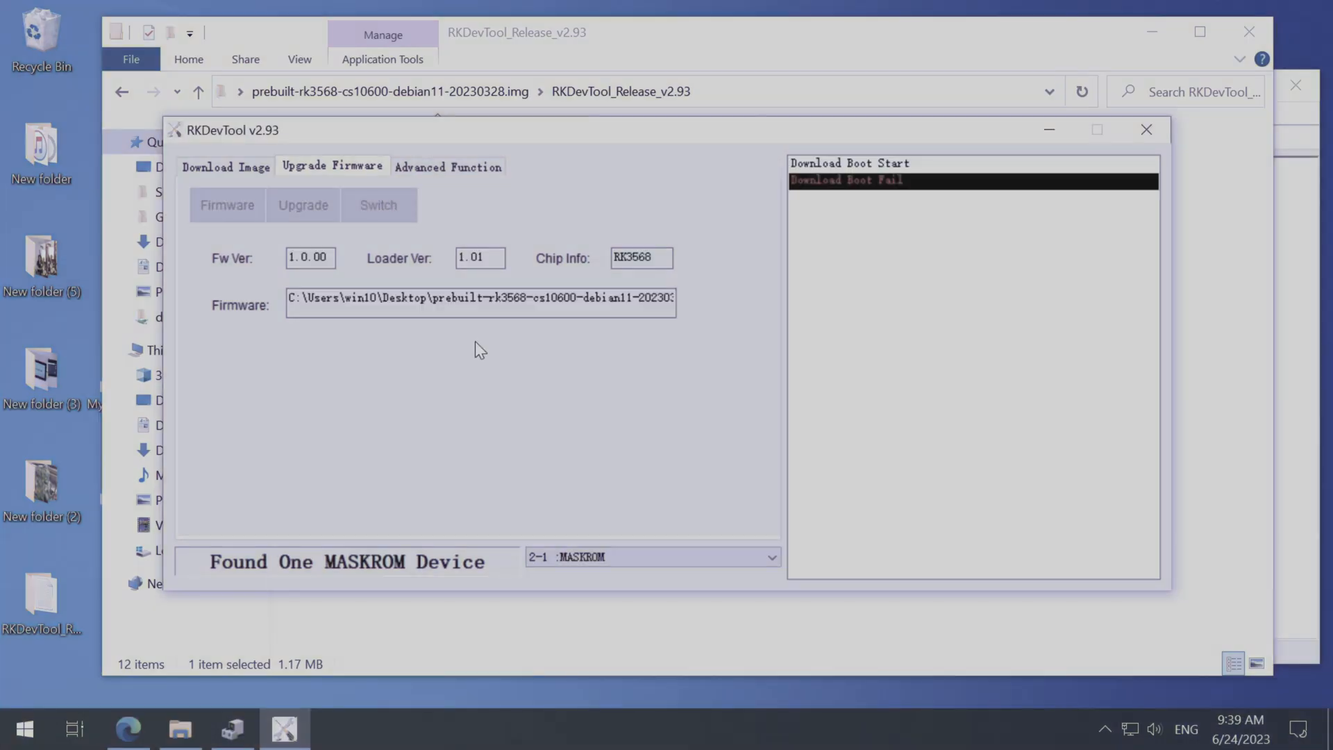
Step: Read the RK3568 chip info, attempt Switch Storage, and dismiss both resulting error boxes
{"action": "left_click", "coordinate": [449, 166]}
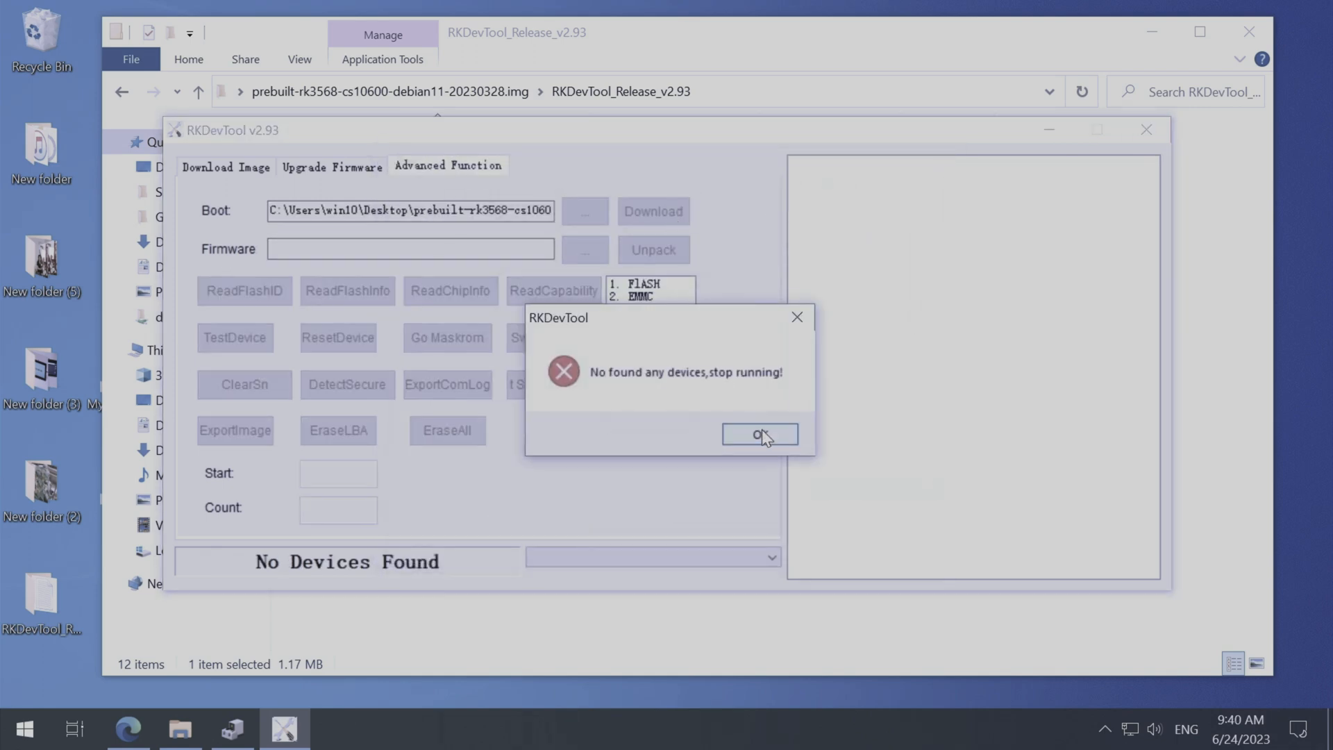
{"action": "left_click", "coordinate": [760, 434]}
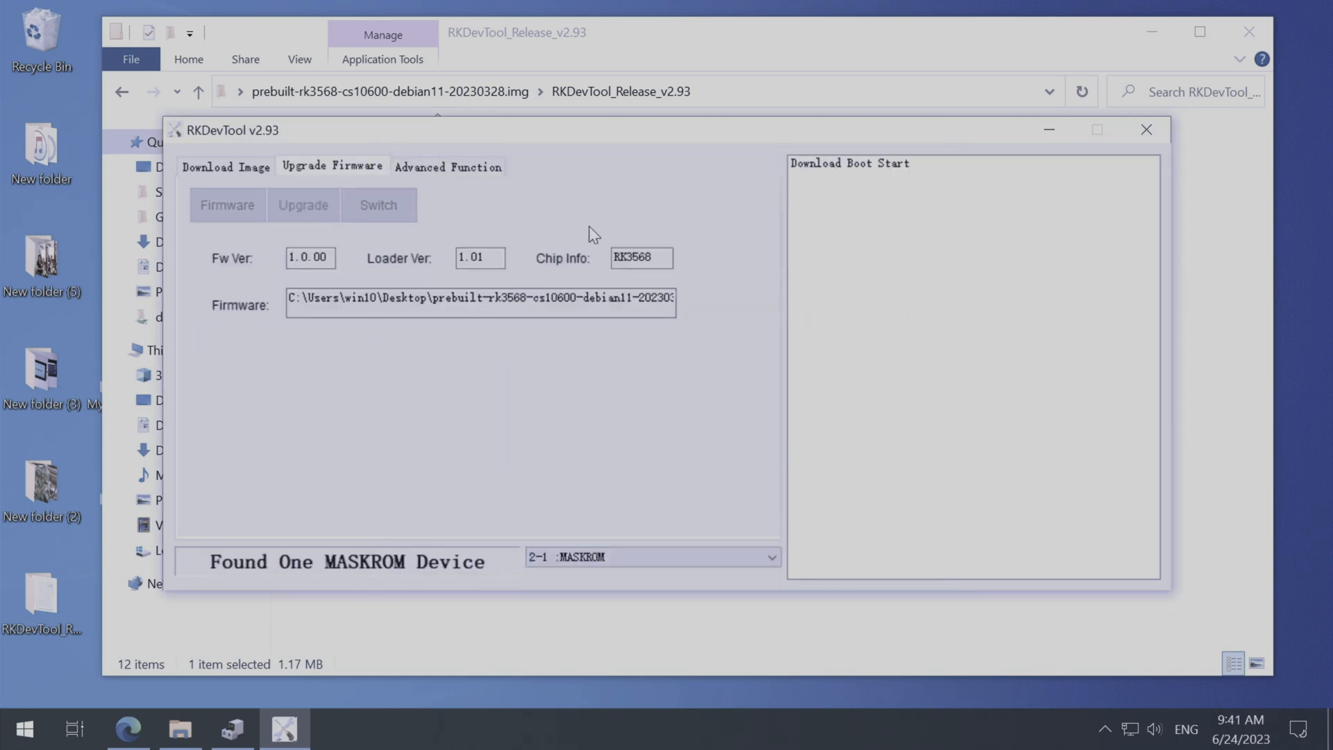
{"action": "left_click", "coordinate": [304, 204]}
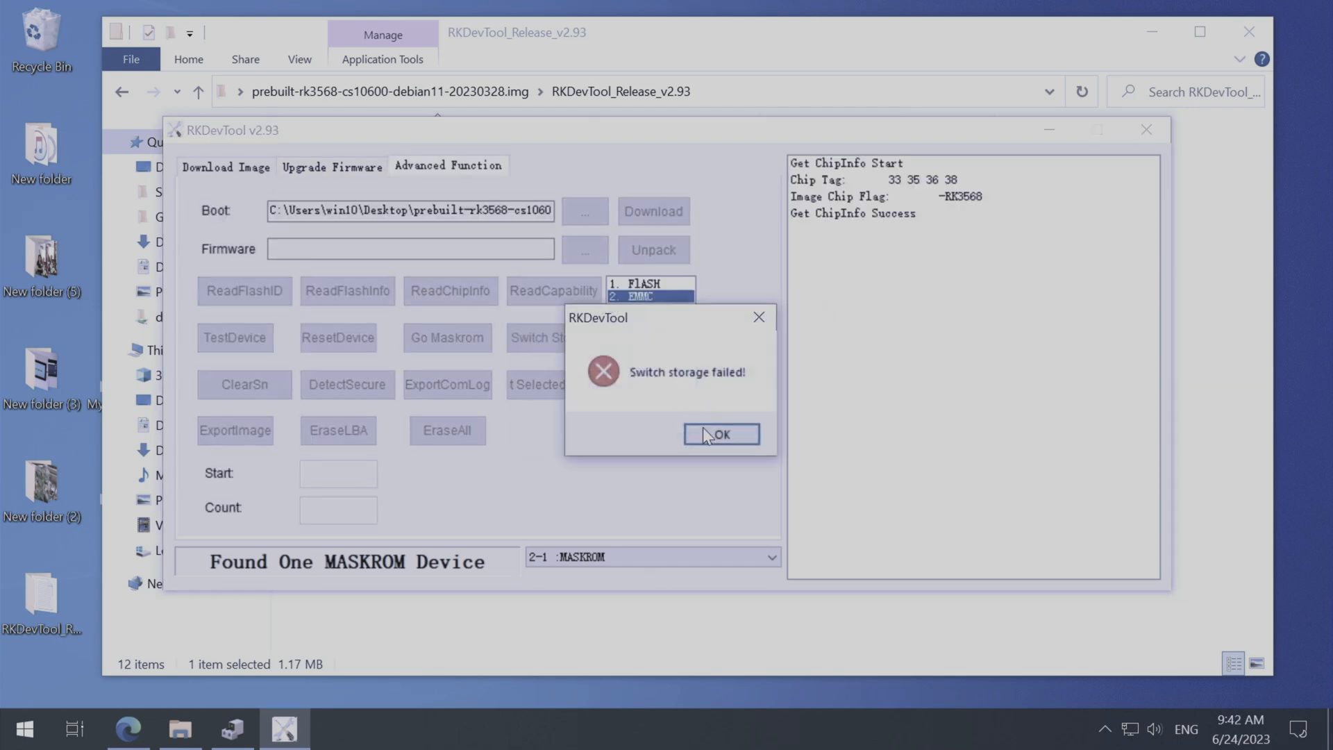
{"action": "left_click", "coordinate": [721, 434]}
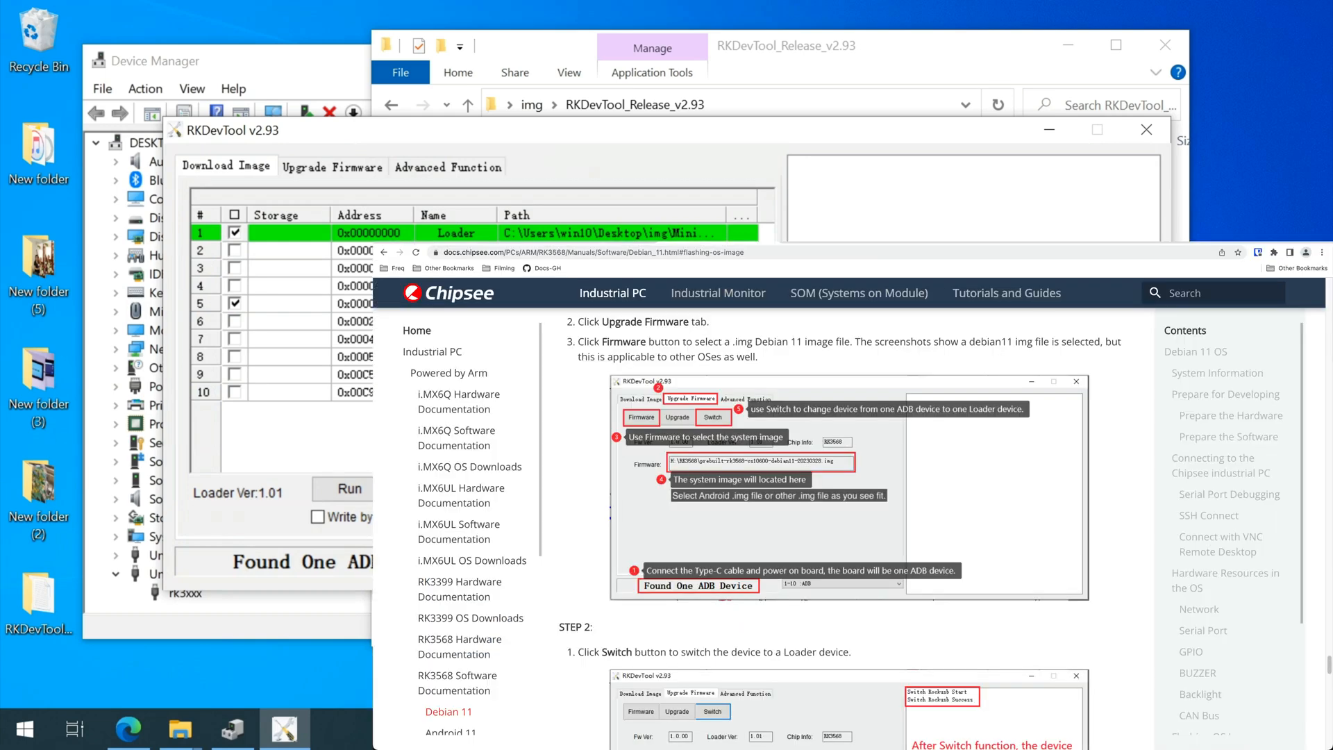
Step: Switch the ADB device into Rockusb loader mode from the Upgrade Firmware page
{"action": "left_click", "coordinate": [332, 166]}
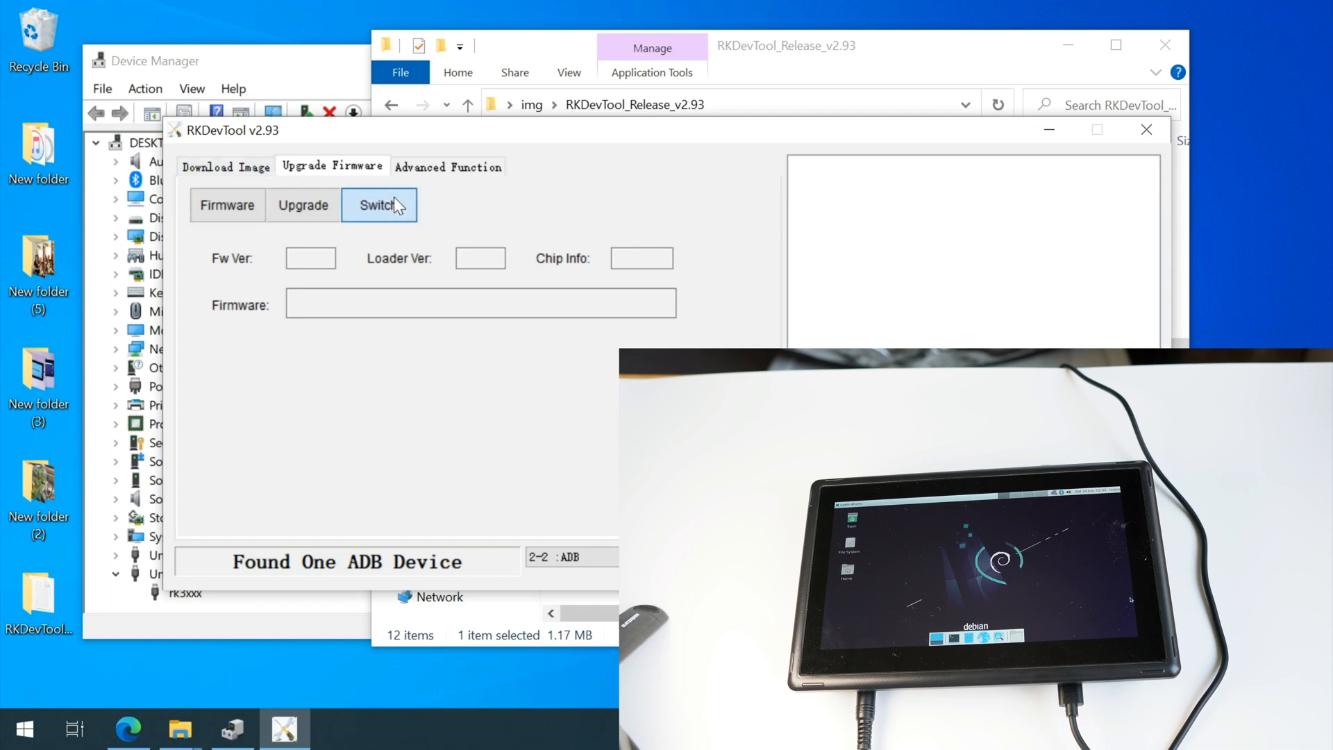
{"action": "left_click", "coordinate": [379, 205]}
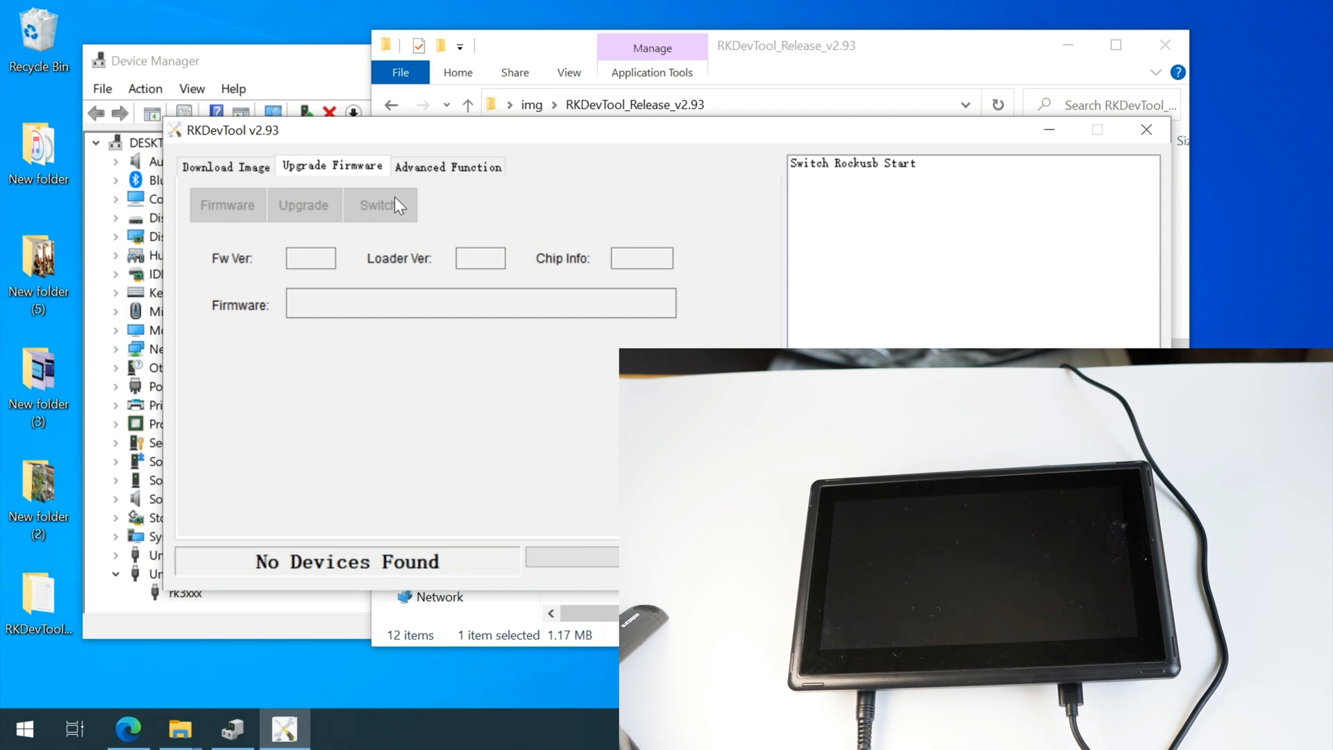
{"action": "left_click", "coordinate": [380, 204]}
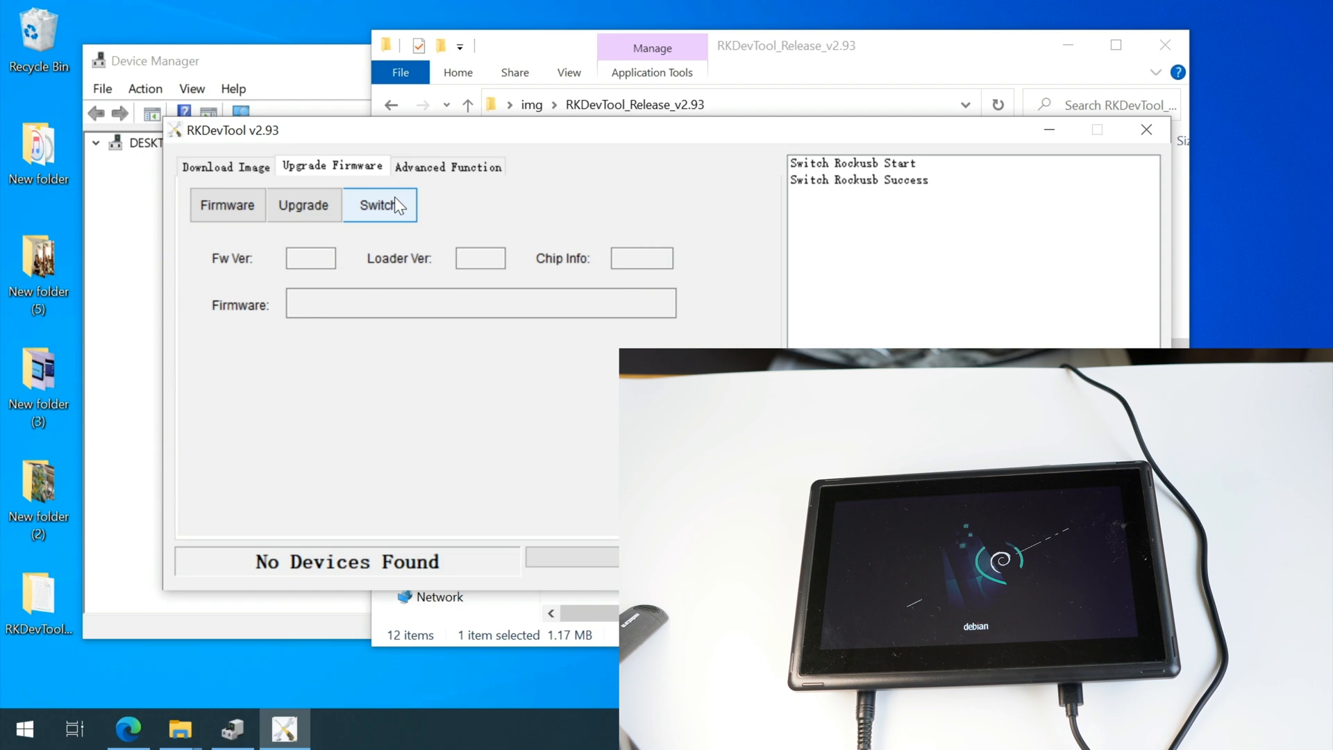
{"action": "left_click", "coordinate": [99, 144]}
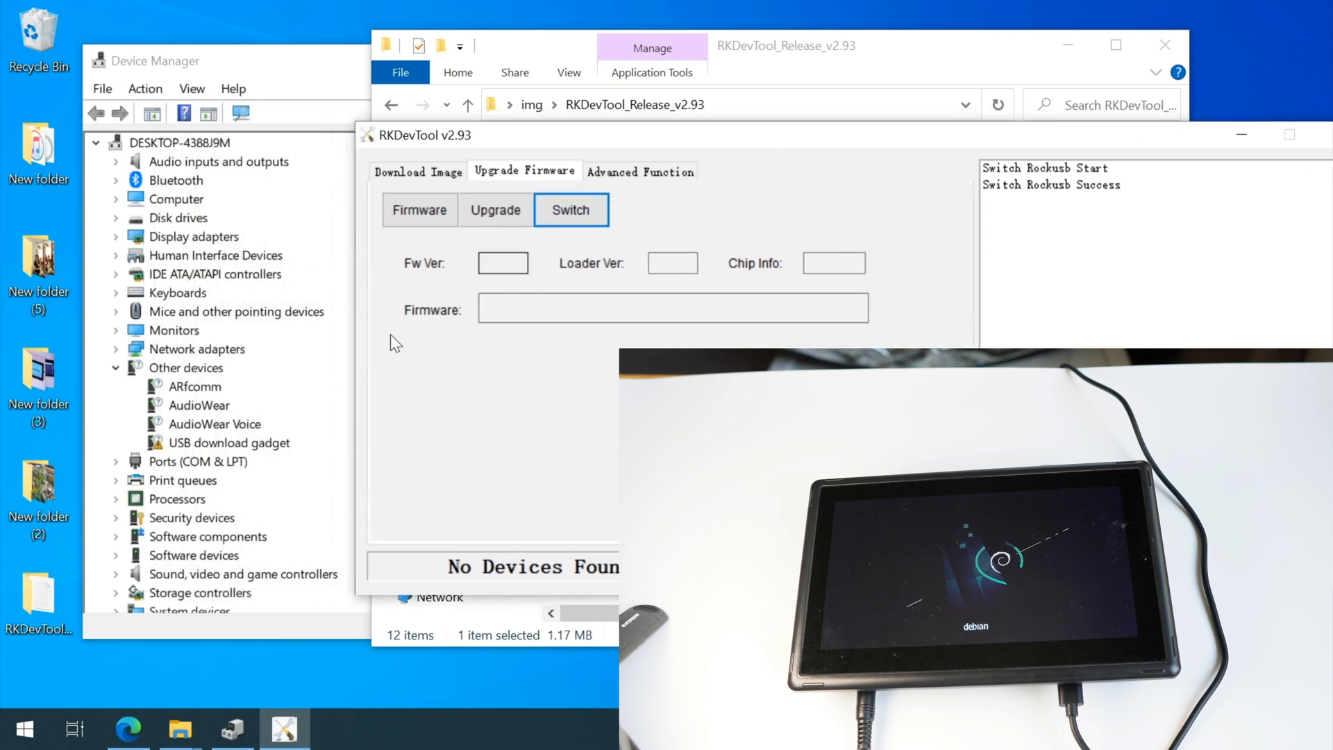
{"action": "mouse_move", "coordinate": [356, 358]}
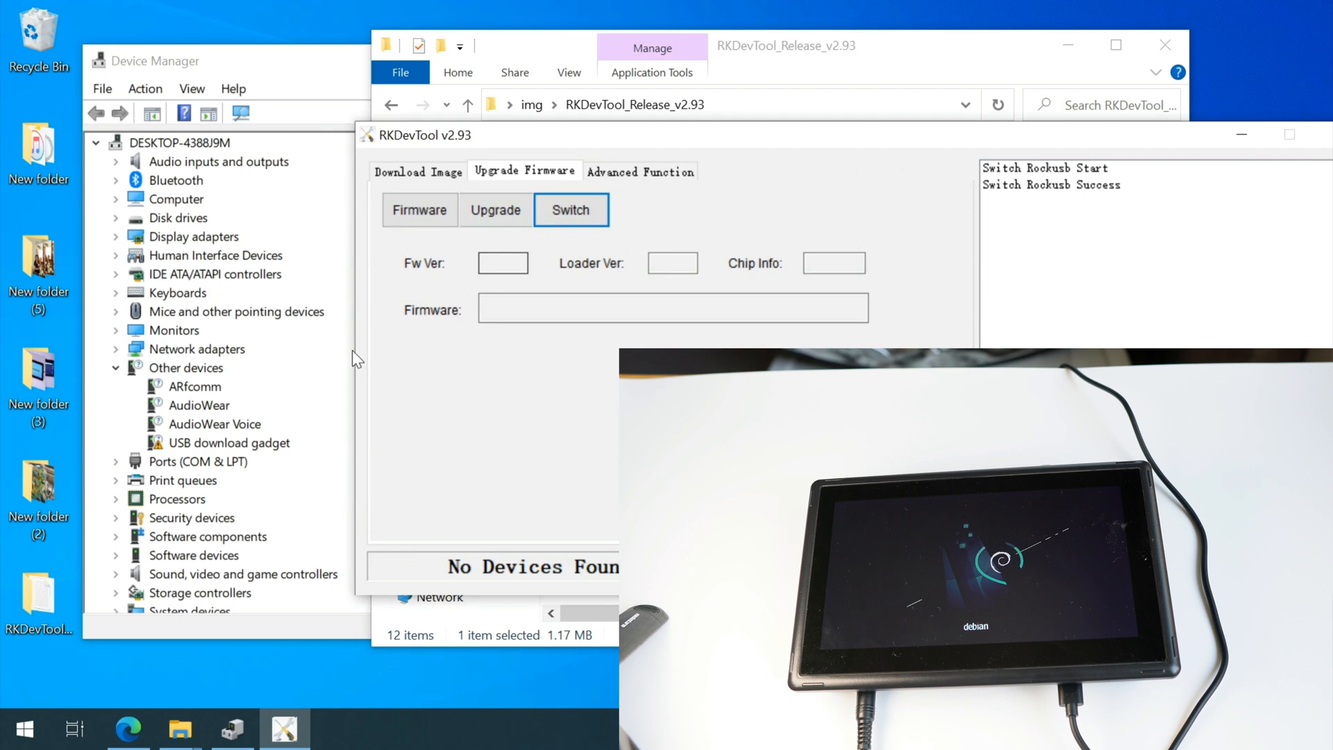
{"action": "mouse_move", "coordinate": [284, 431]}
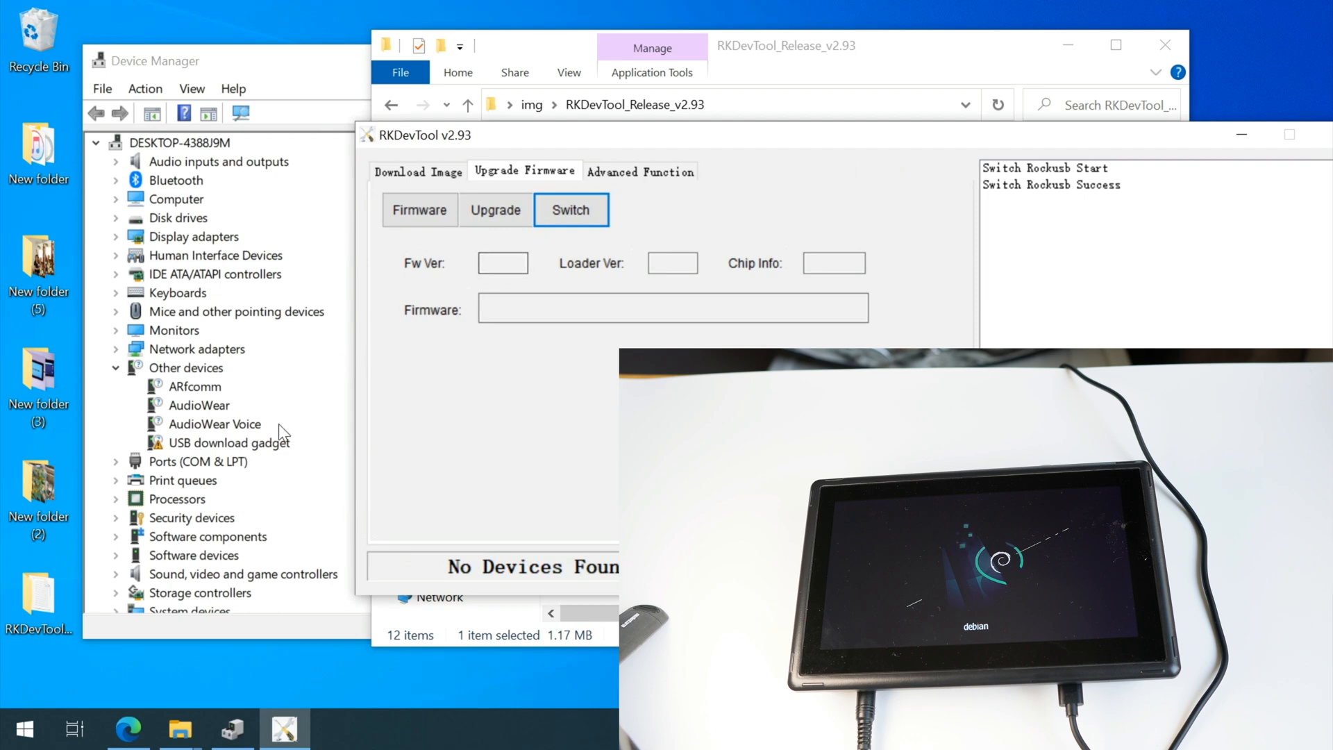
Step: Select the unrecognised 'USB download gadget' under Other devices and open the DriverAssitant v5.1.1 folder
{"action": "left_click", "coordinate": [228, 442]}
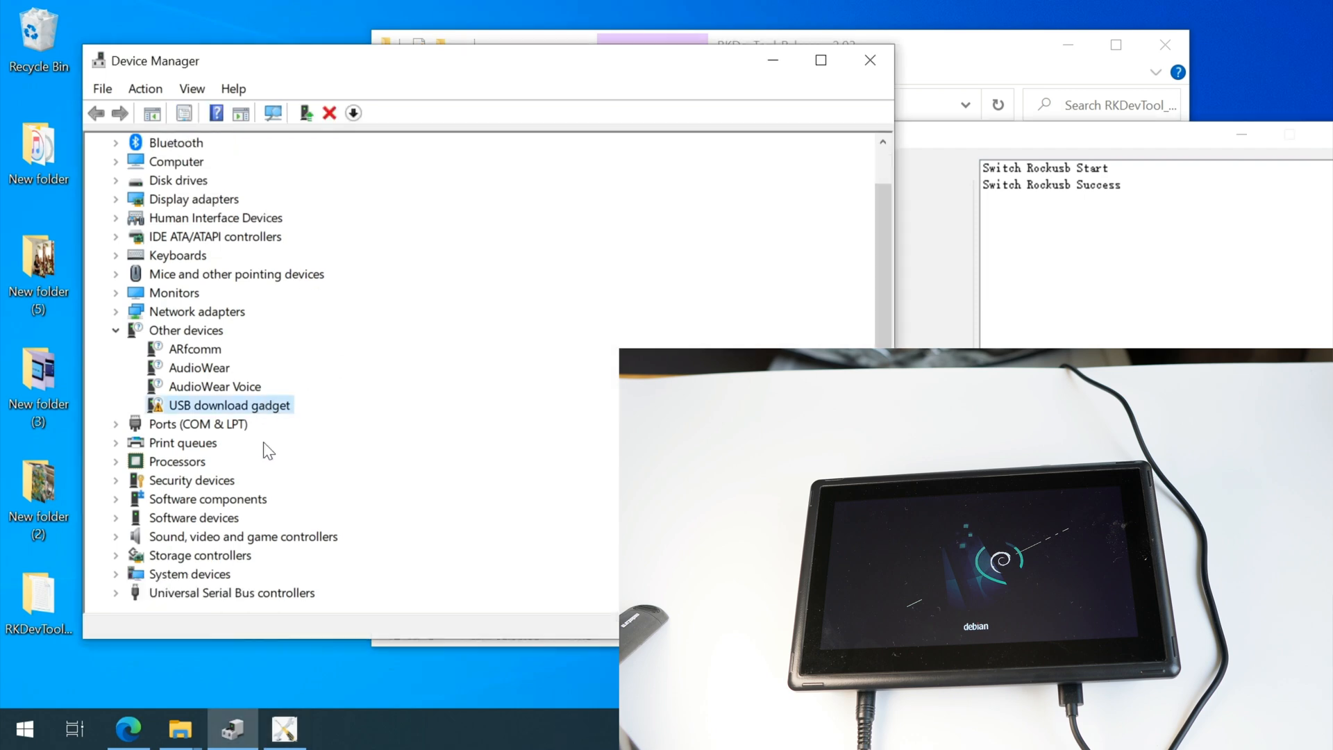
{"action": "left_click", "coordinate": [288, 729]}
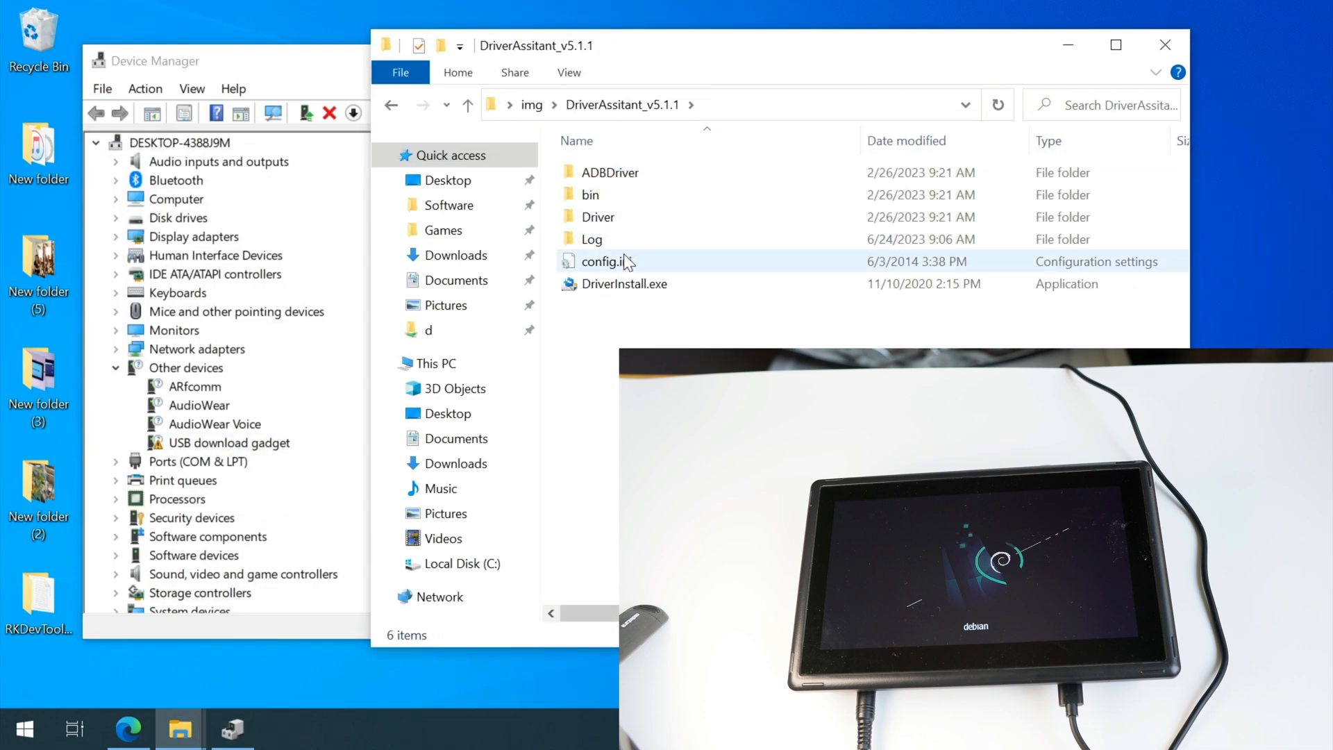
Step: Install the Rockchip USB driver via DriverInstall.exe, then scan Device Manager for hardware changes
{"action": "double_click", "coordinate": [624, 284]}
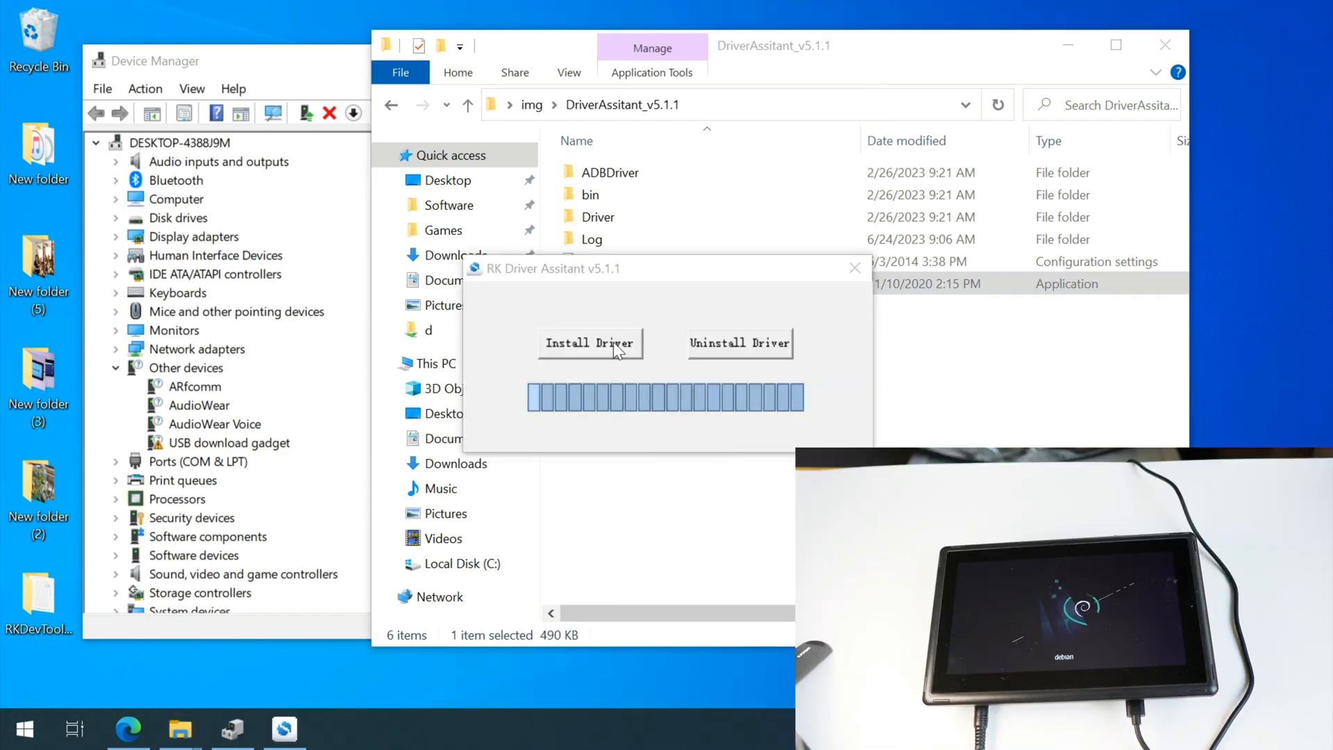
{"action": "left_click", "coordinate": [590, 343]}
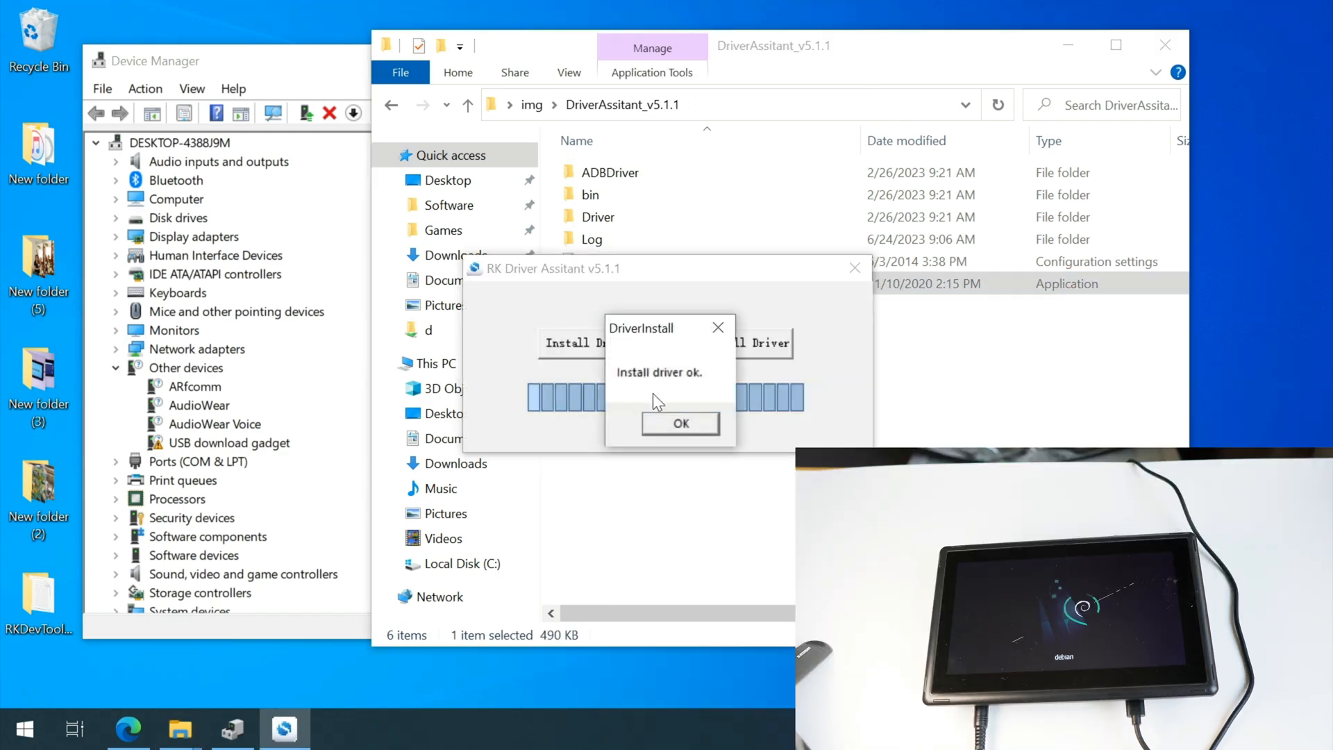
{"action": "left_click", "coordinate": [680, 423]}
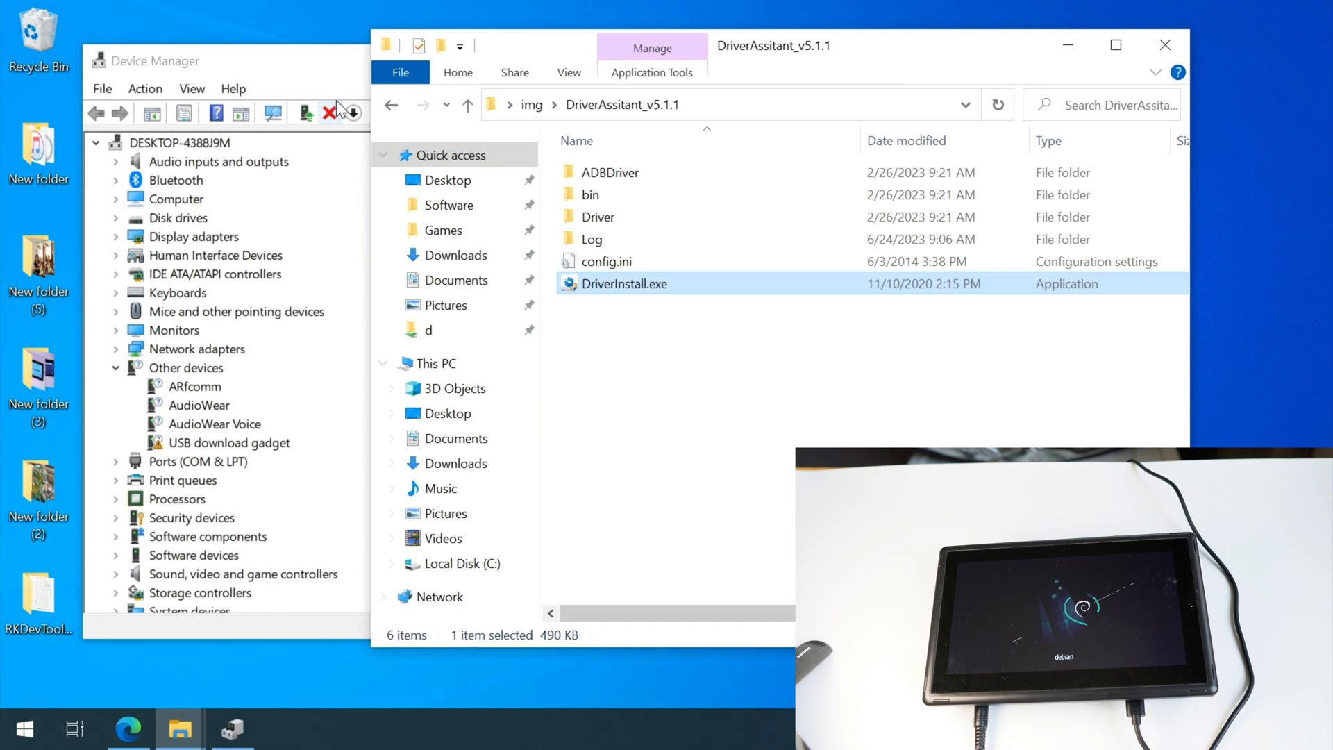
{"action": "left_click", "coordinate": [144, 88]}
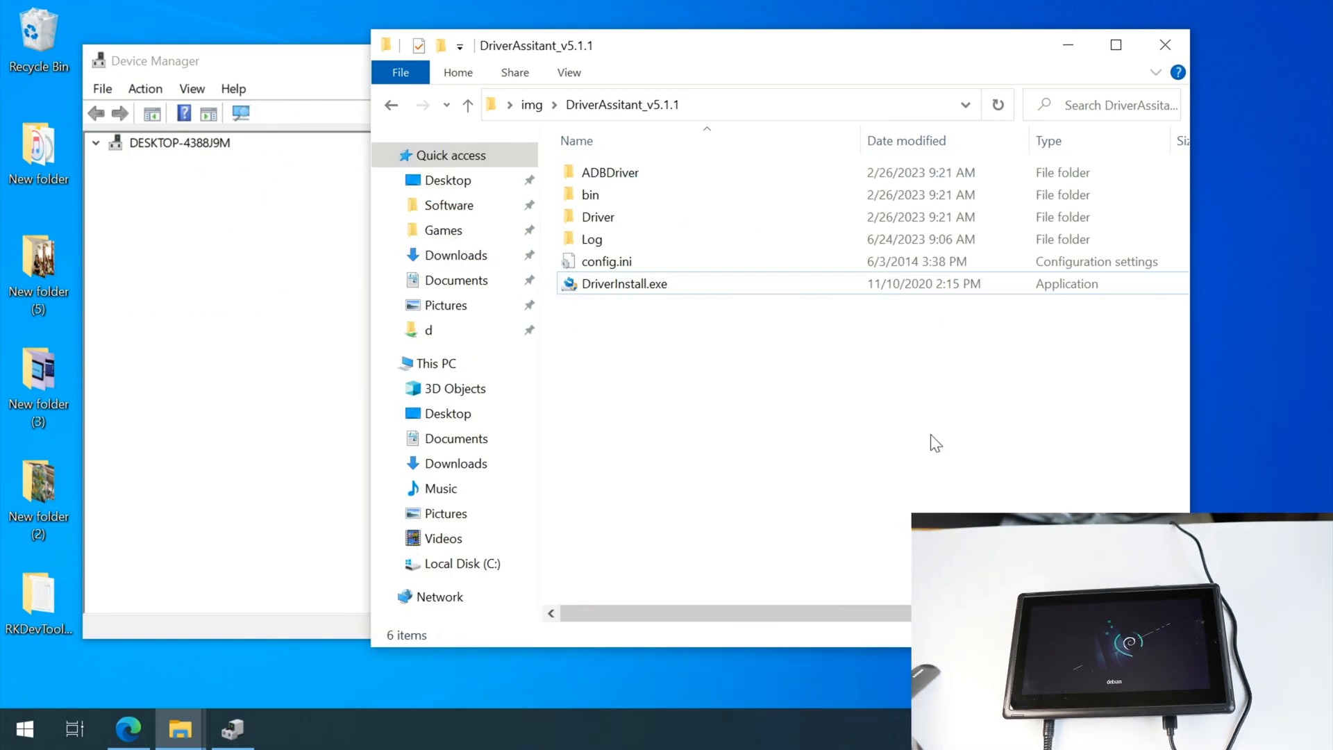
Step: Expand 'Class for rockusb devices' to confirm the Rockusb Device entry, then collapse it
{"action": "left_click", "coordinate": [99, 143]}
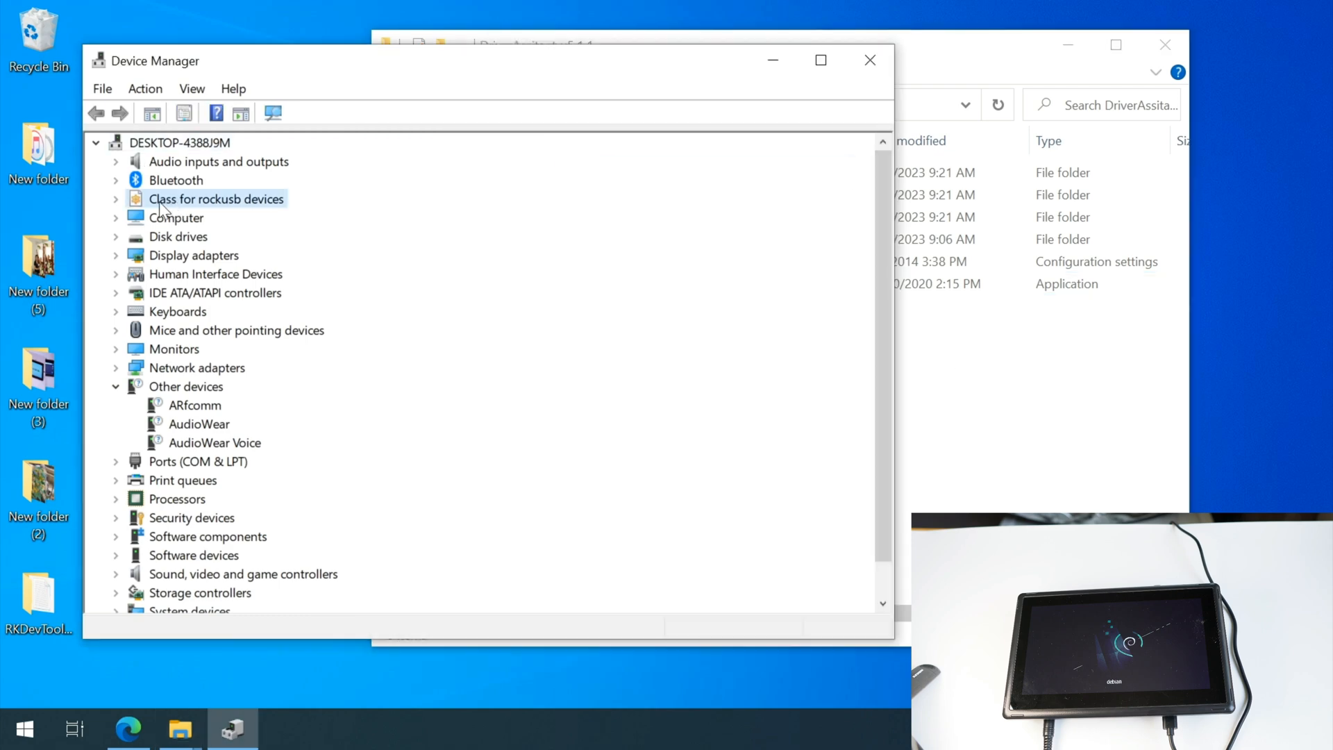
{"action": "left_click", "coordinate": [117, 199]}
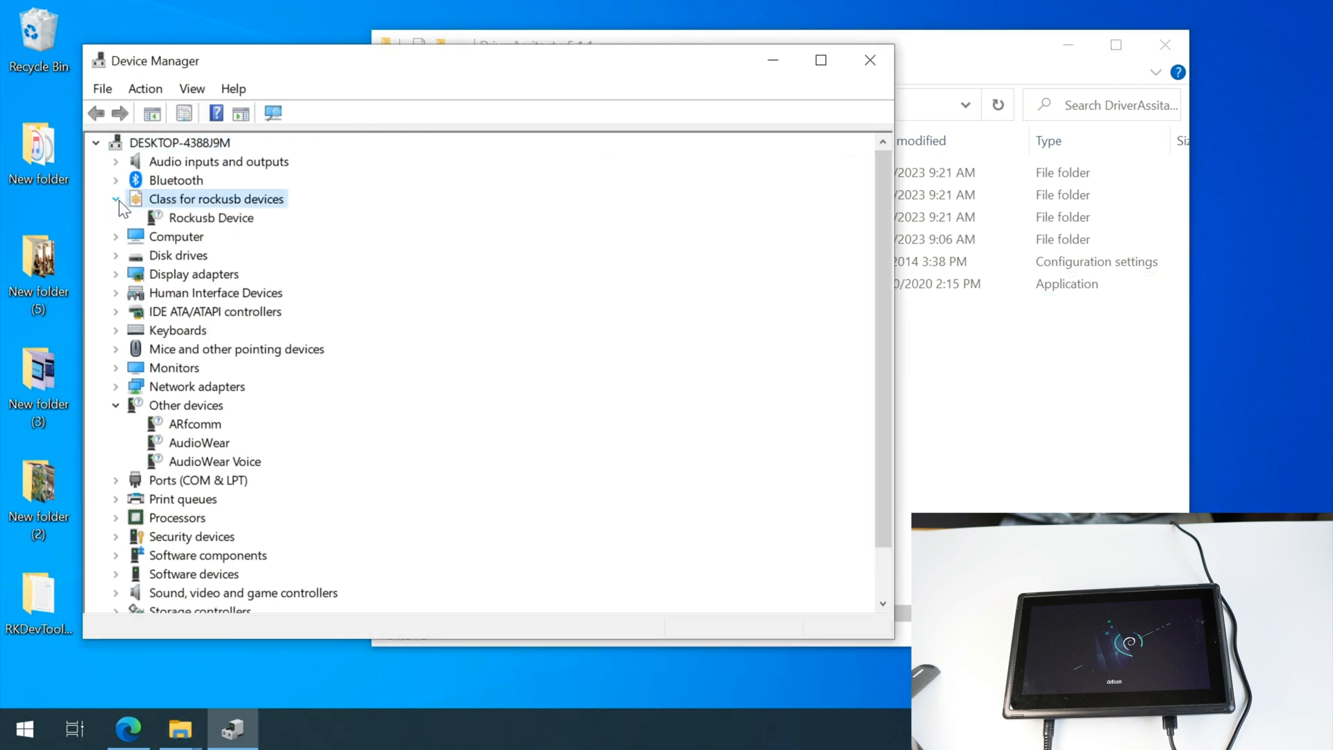
{"action": "left_click", "coordinate": [117, 199]}
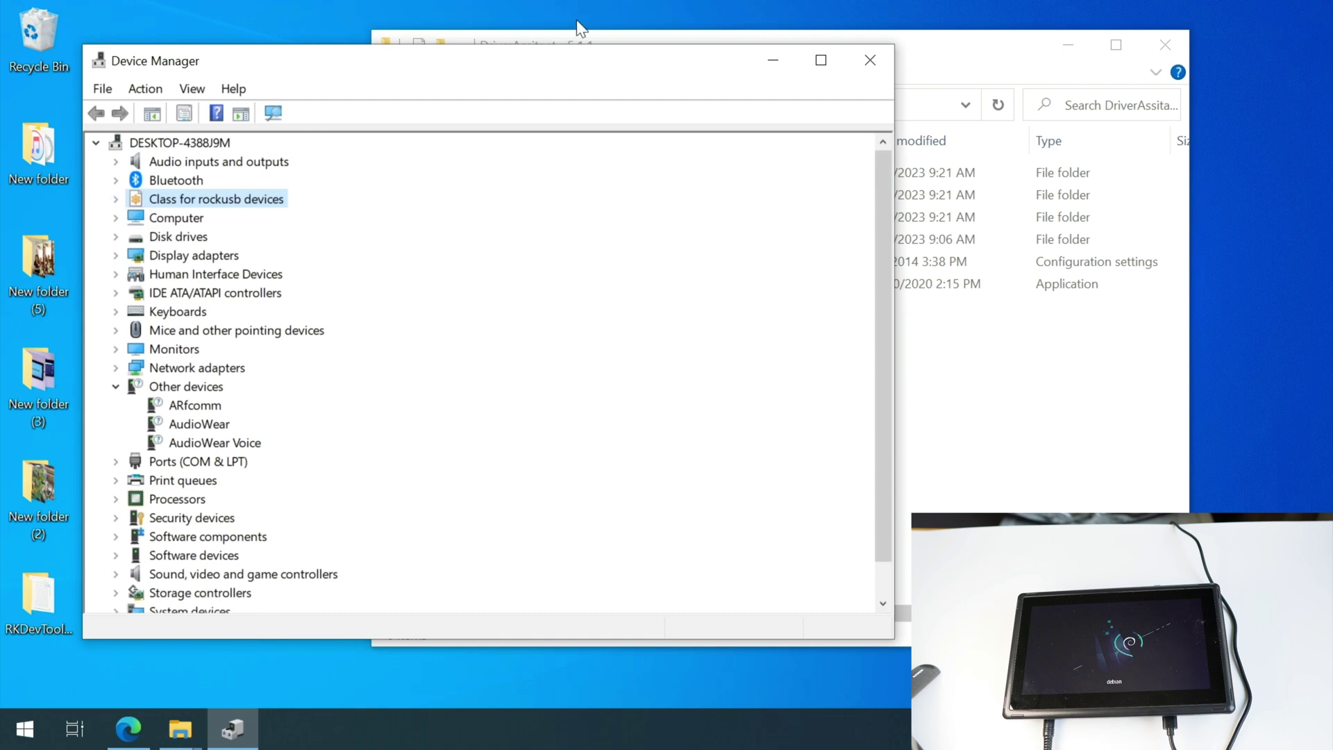
{"action": "mouse_move", "coordinate": [714, 33]}
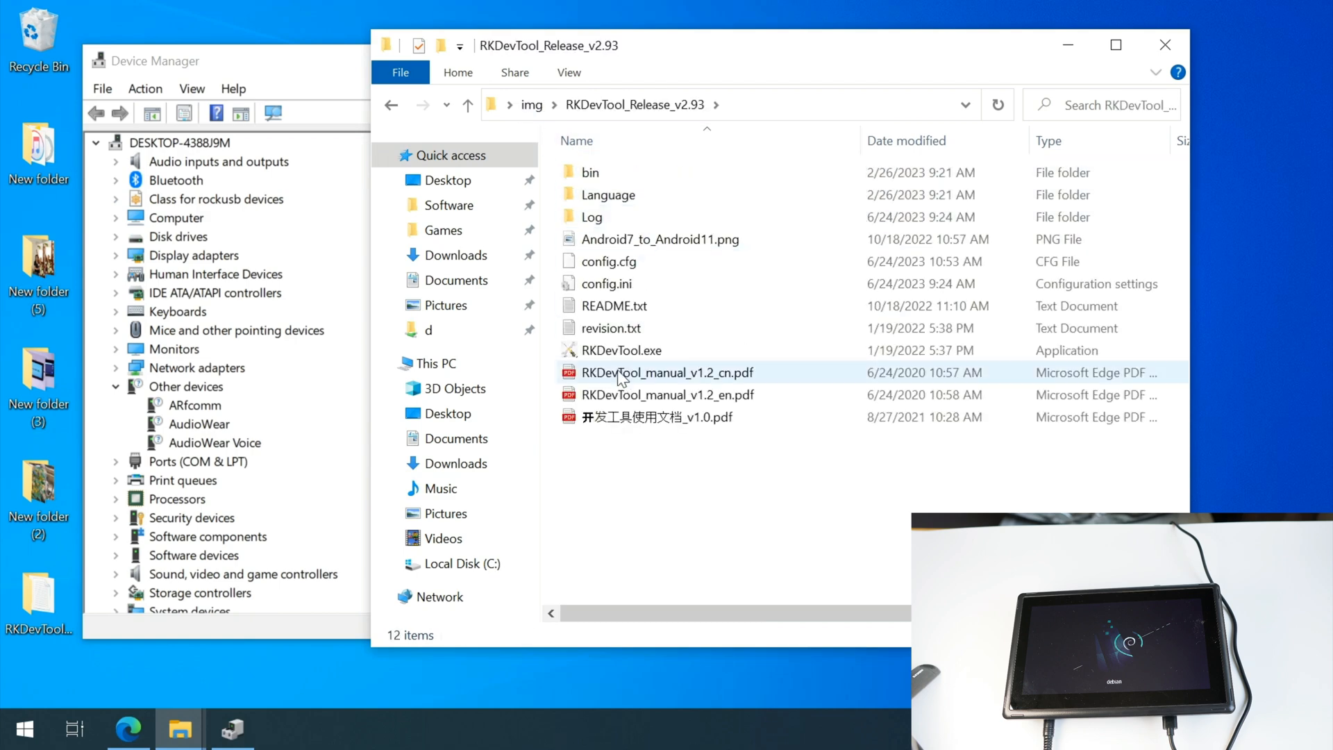
Step: Launch RKDevTool, read the flash ID, and start flashing the loaded Debian 11 image
{"action": "double_click", "coordinate": [624, 350]}
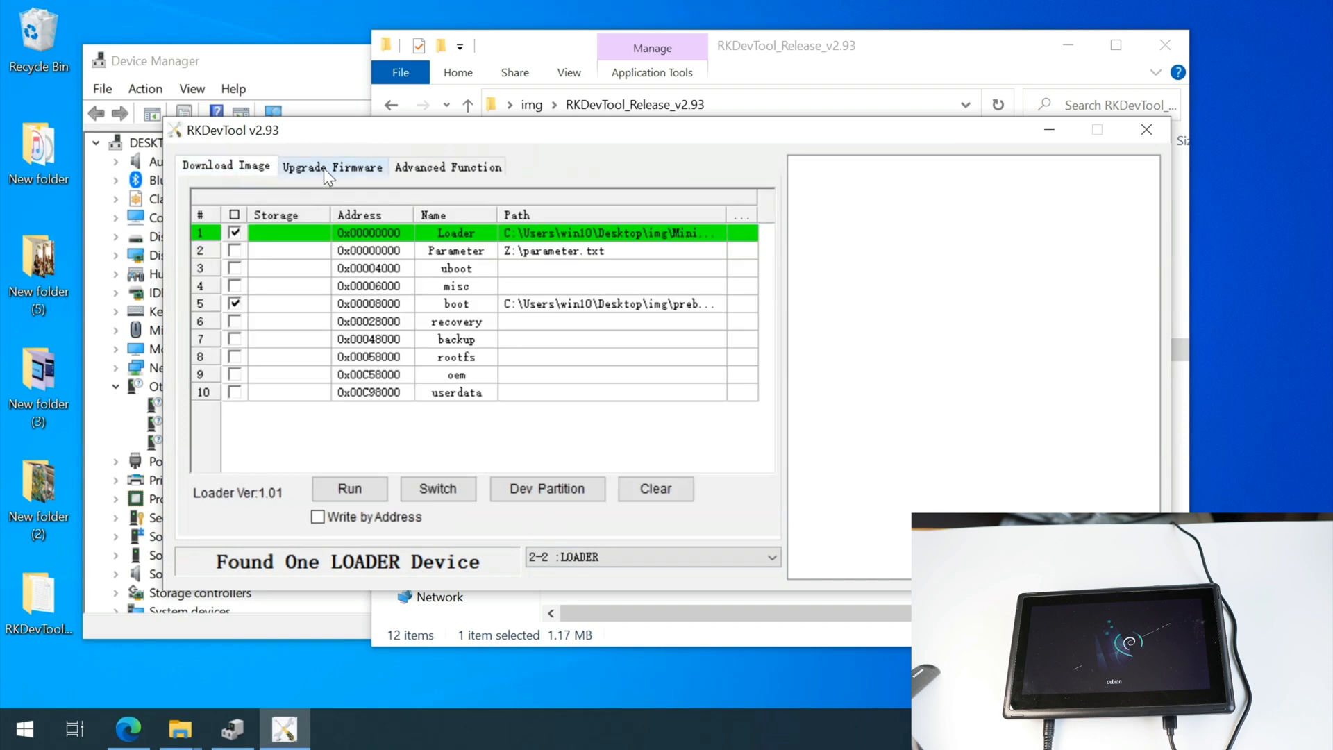
{"action": "left_click", "coordinate": [332, 167]}
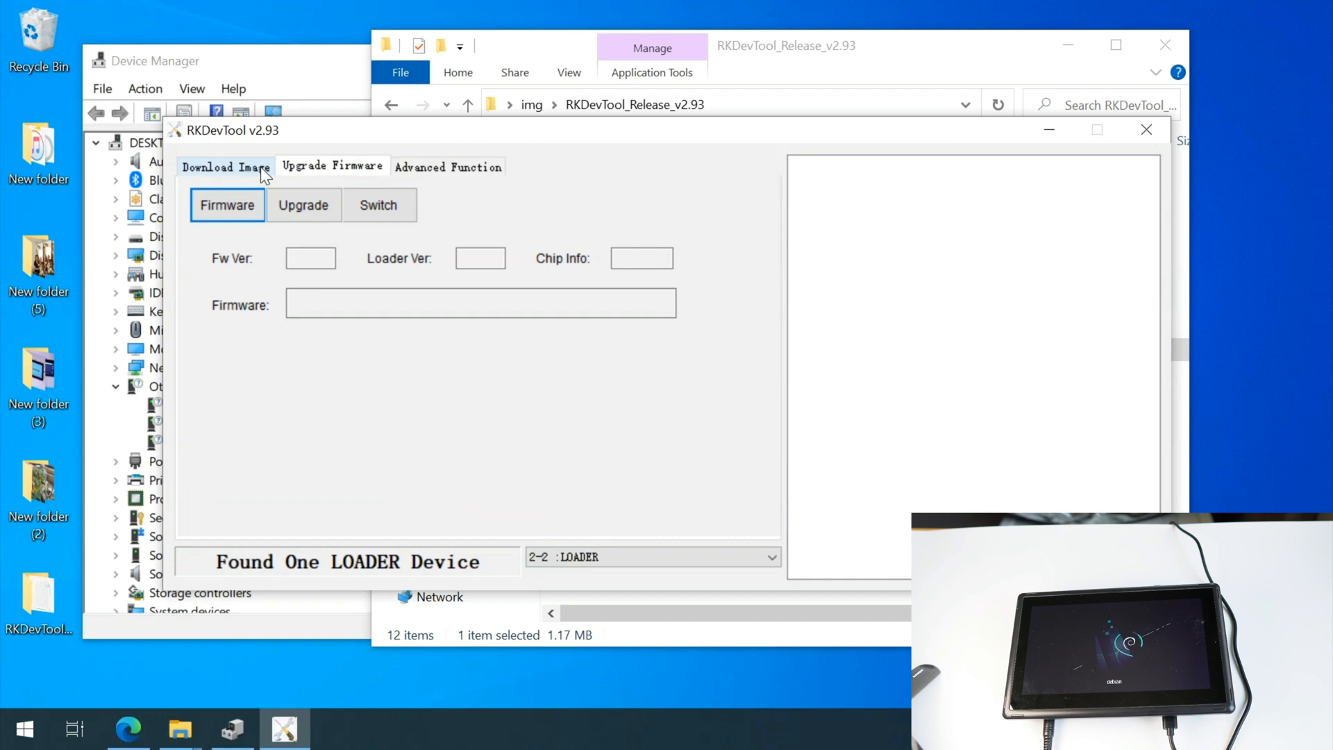
{"action": "left_click", "coordinate": [448, 166]}
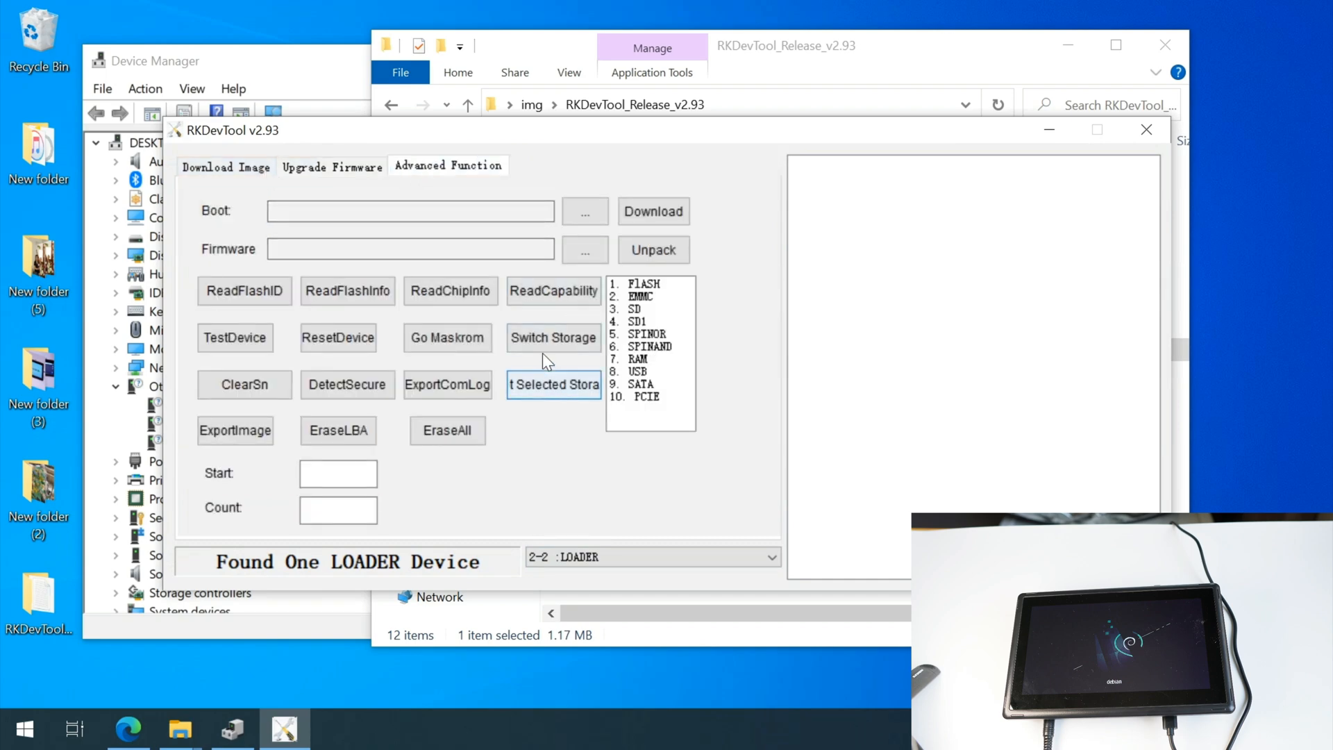
{"action": "left_click", "coordinate": [244, 290]}
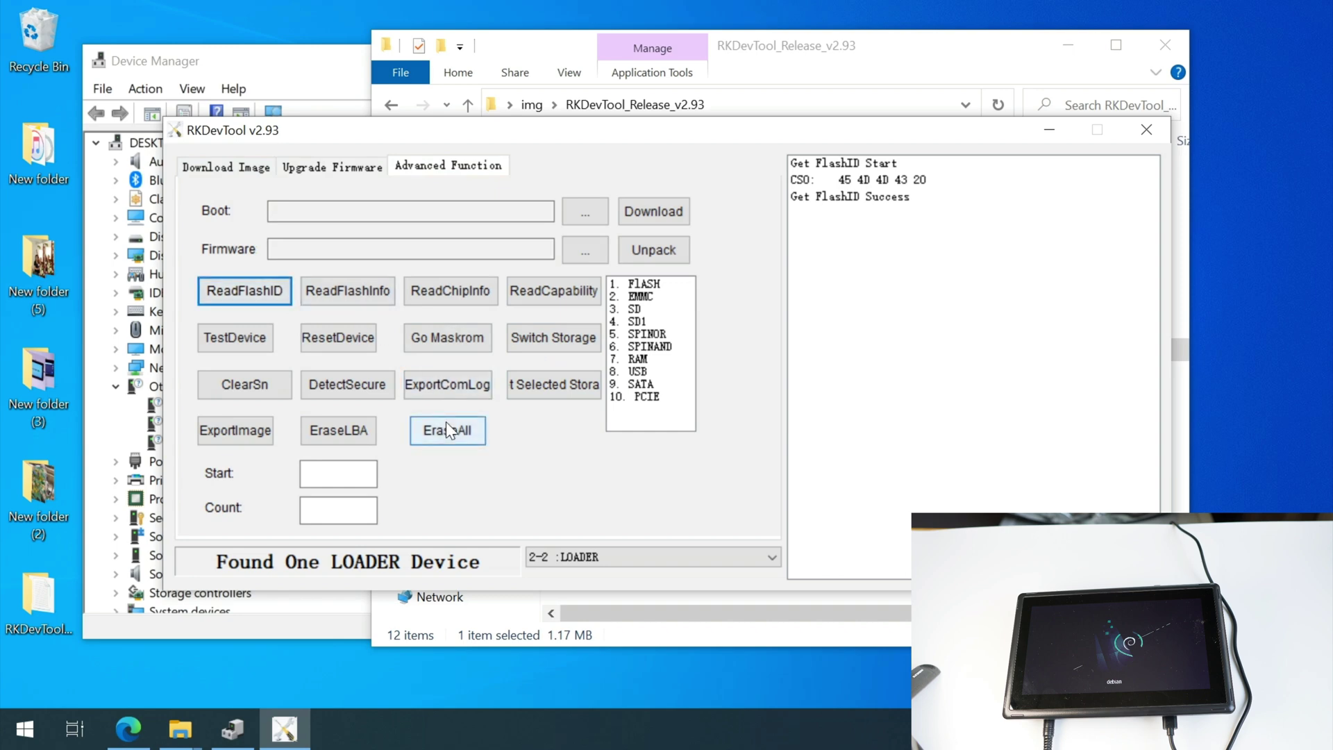
{"action": "left_click", "coordinate": [448, 431]}
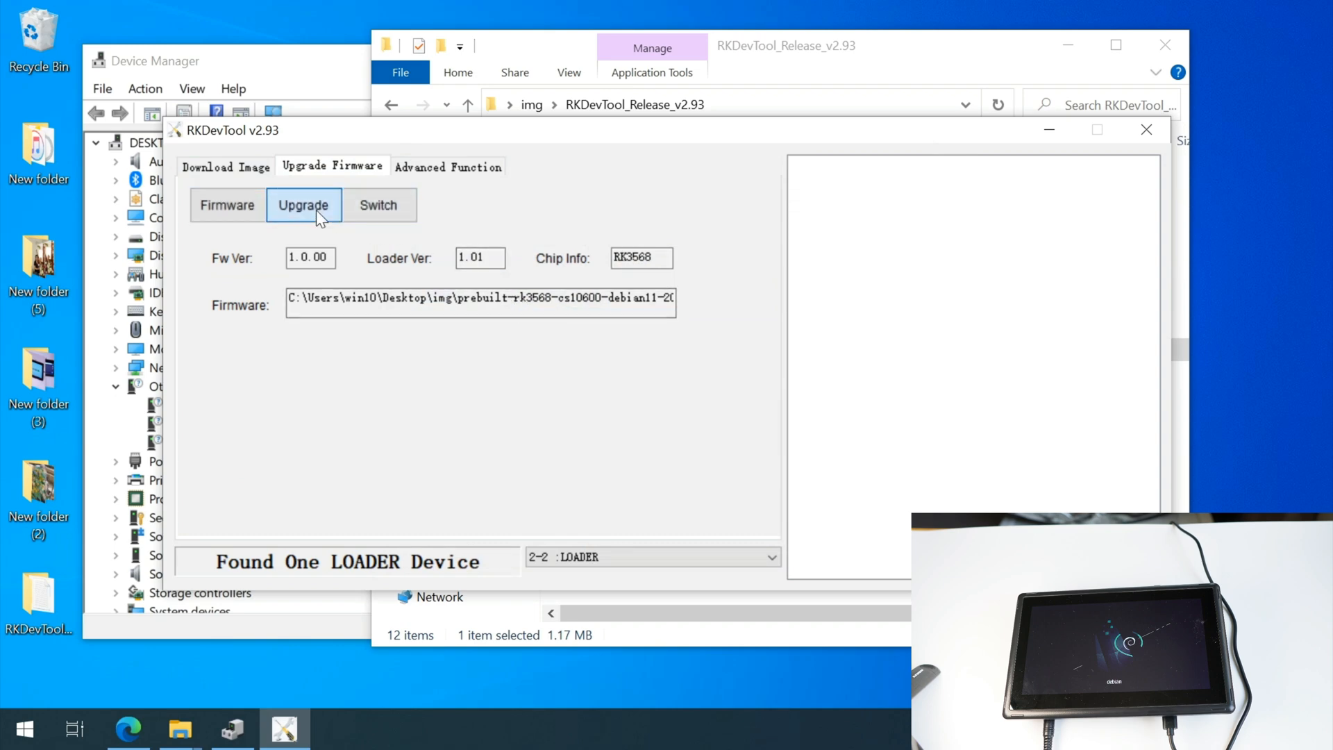
{"action": "left_click", "coordinate": [303, 205]}
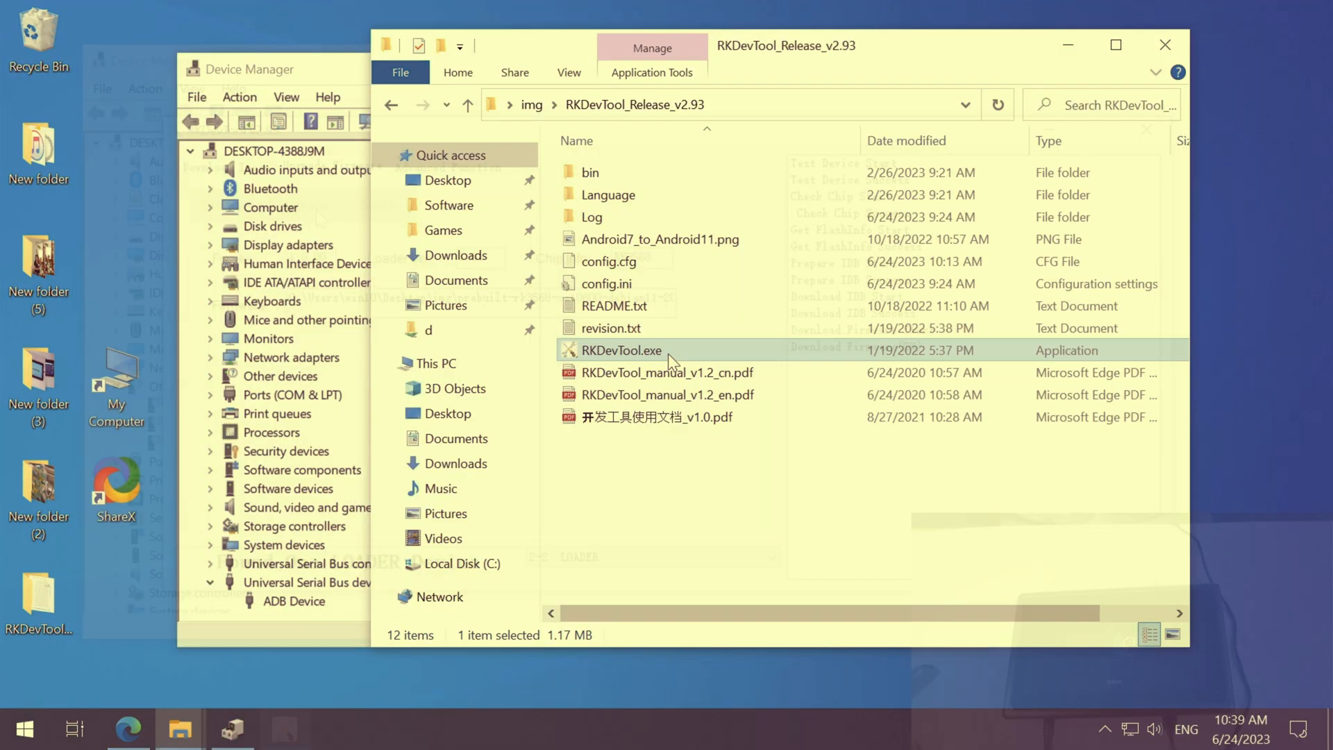
Step: Relaunch RKDevTool, switch the ADB device to loader mode, and bring up the firmware file picker
{"action": "double_click", "coordinate": [622, 350]}
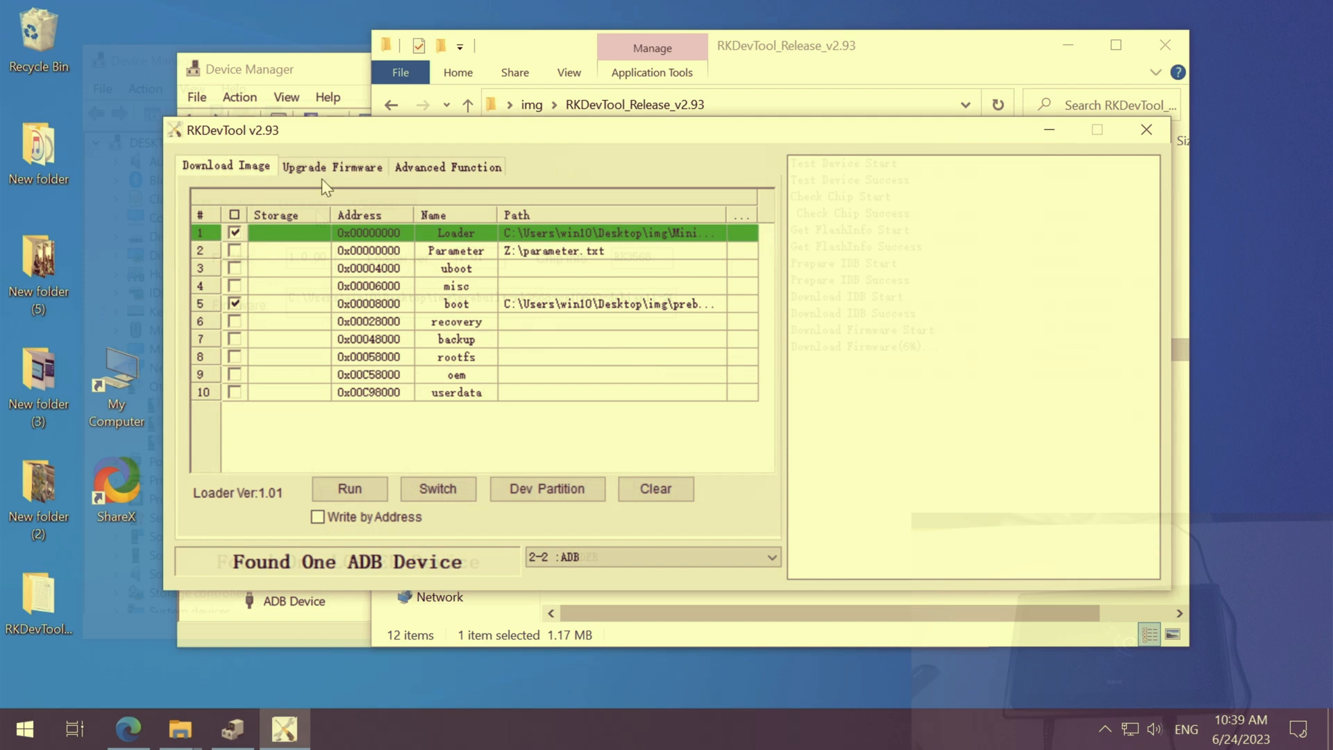
{"action": "left_click", "coordinate": [332, 167]}
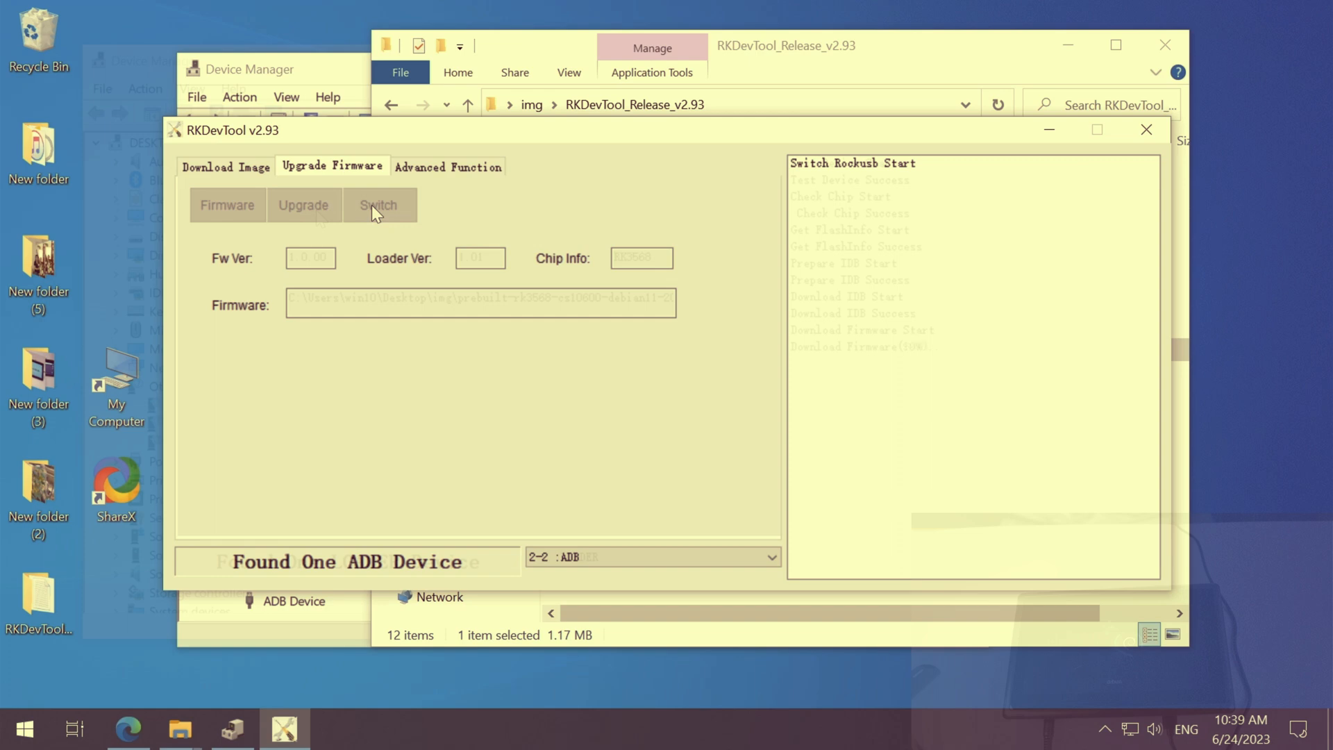
{"action": "mouse_move", "coordinate": [385, 213]}
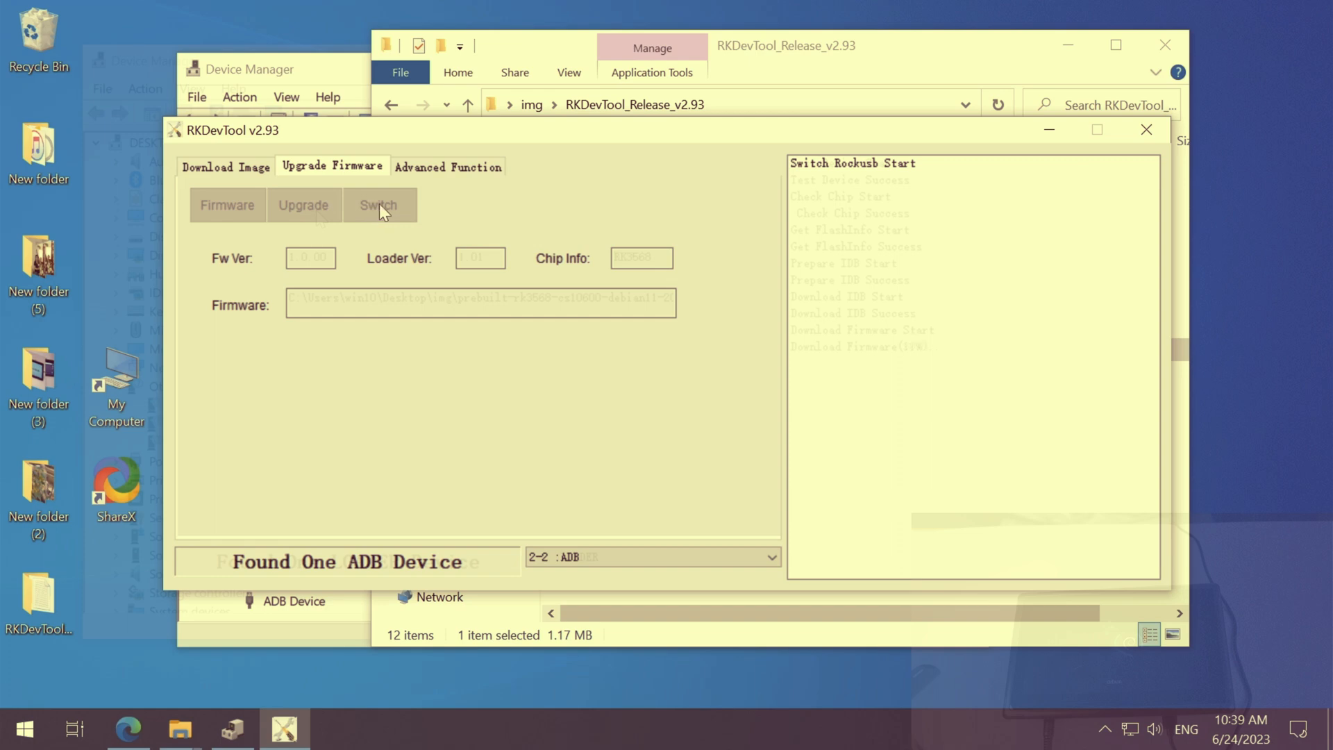
{"action": "left_click", "coordinate": [381, 205]}
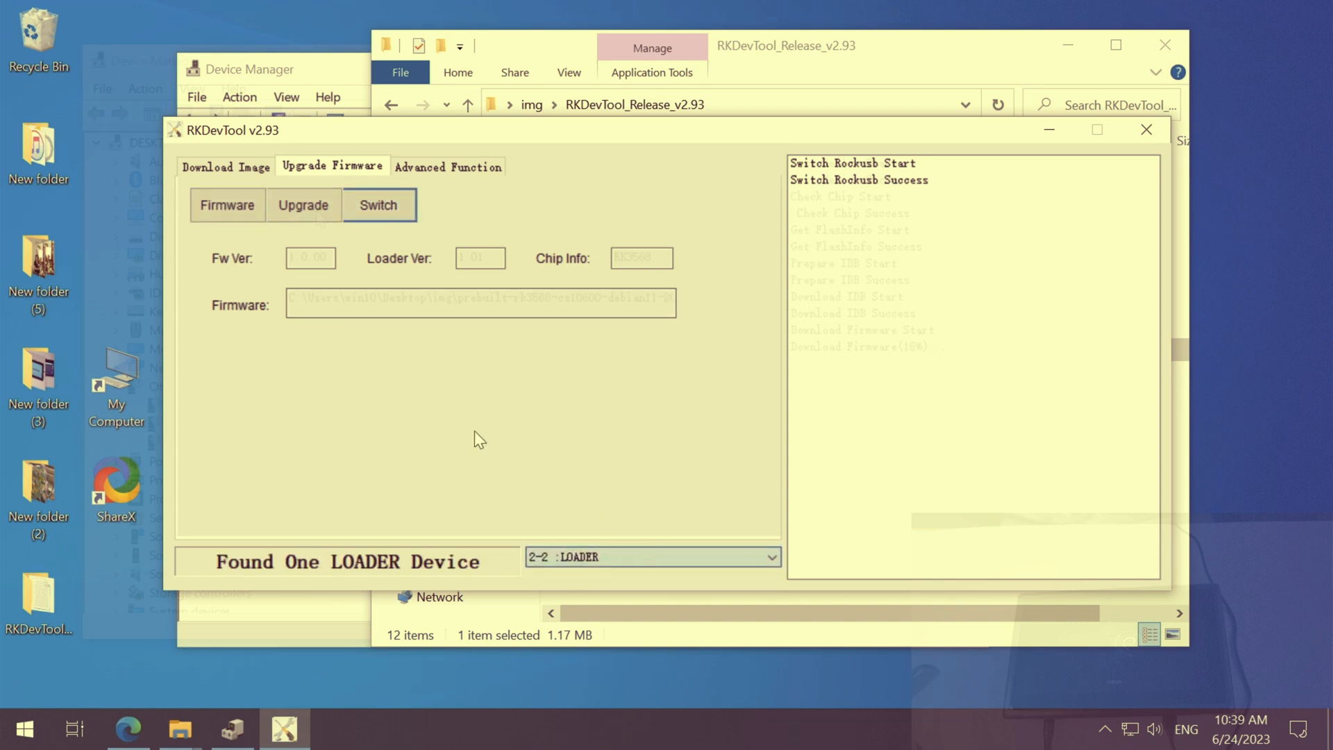
{"action": "left_click", "coordinate": [481, 303]}
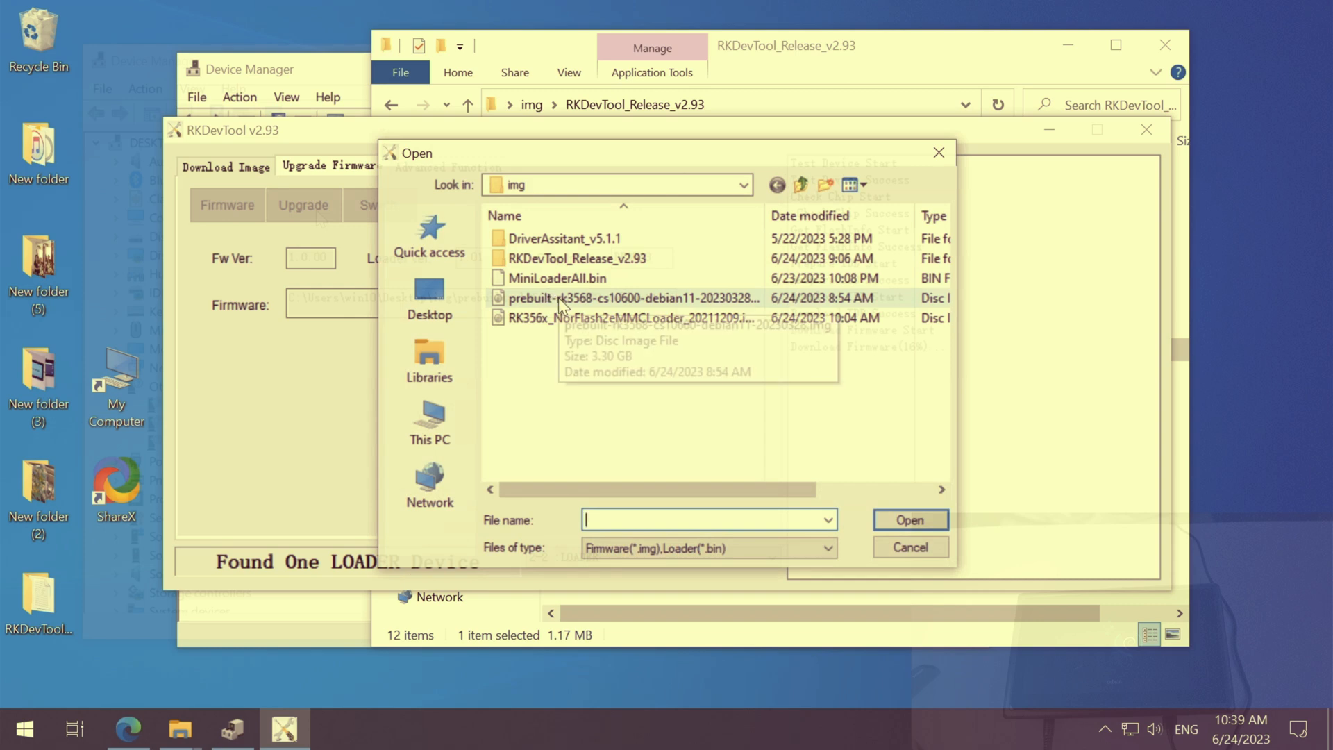